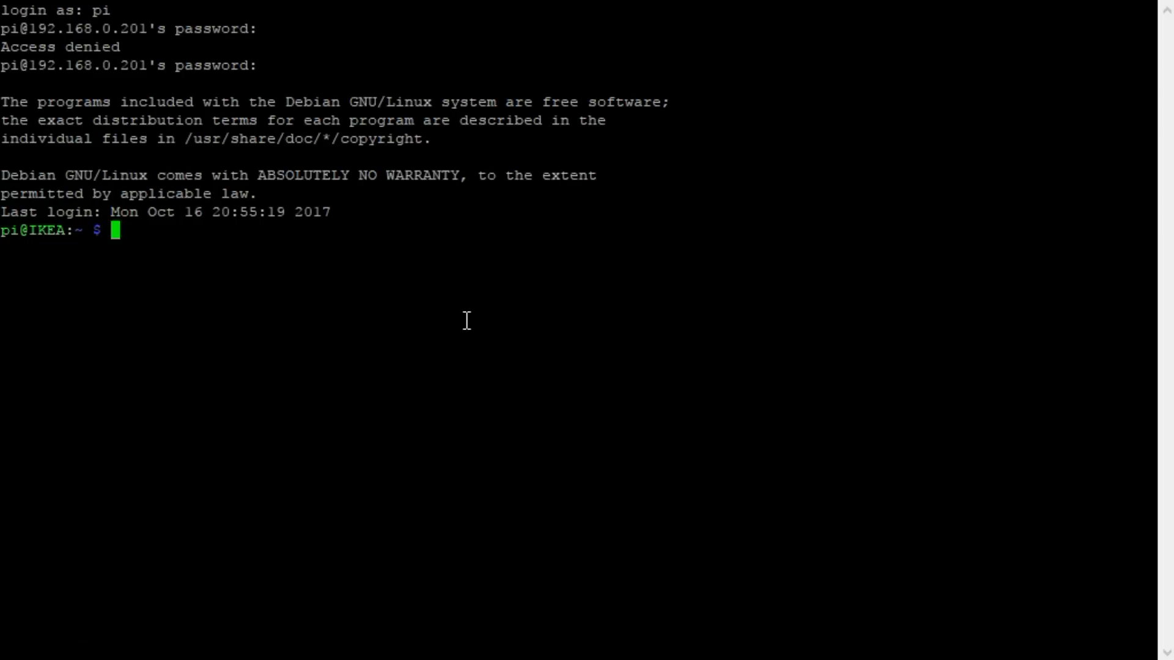
{"action": "type", "text": "sudo apt-get update && sudo apt-get upgrade"}
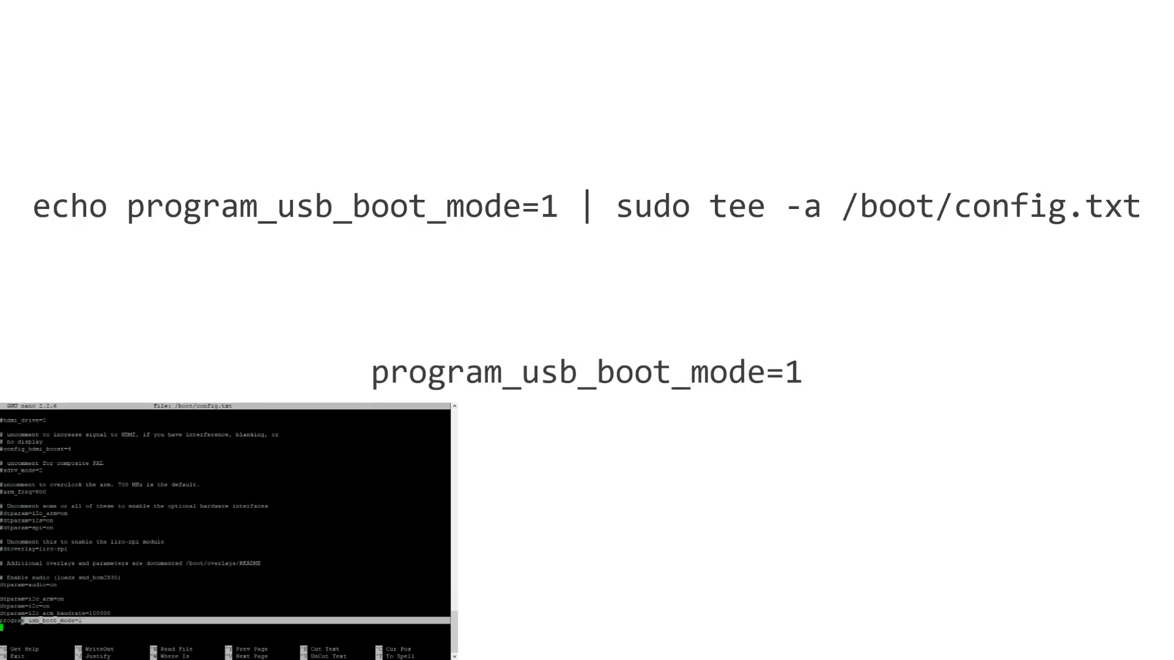
{"action": "mouse_move", "coordinate": [242, 433]}
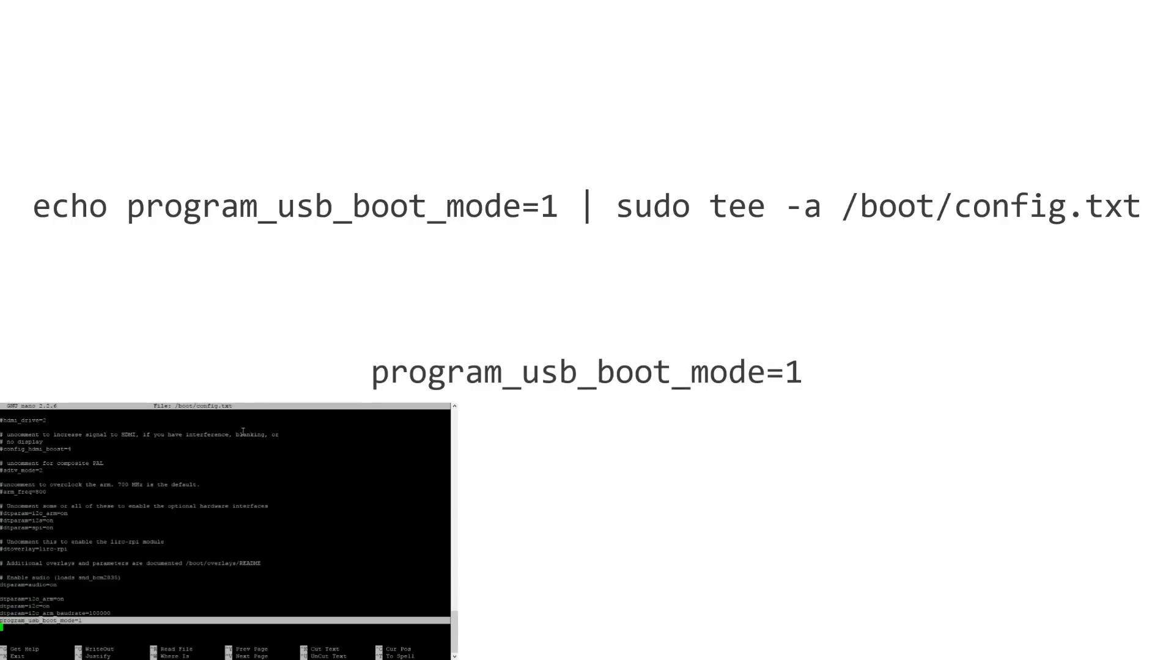